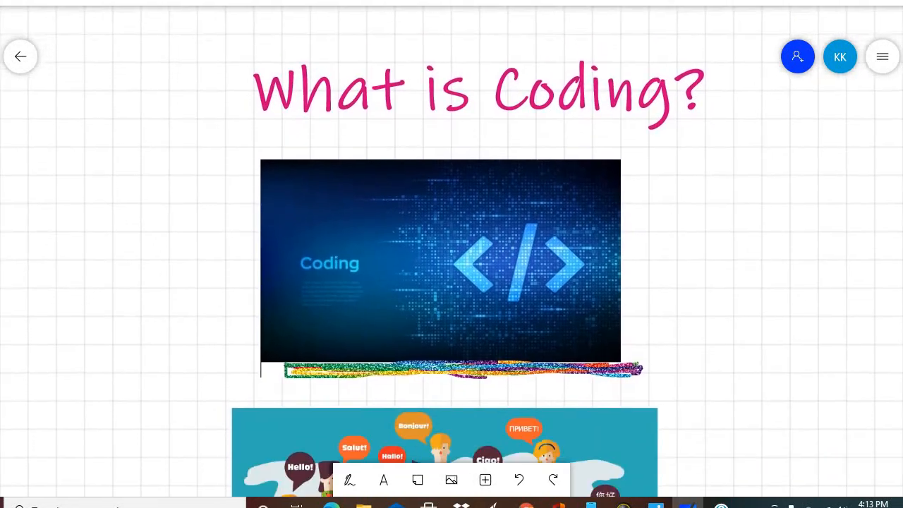
scroll("down", 3)
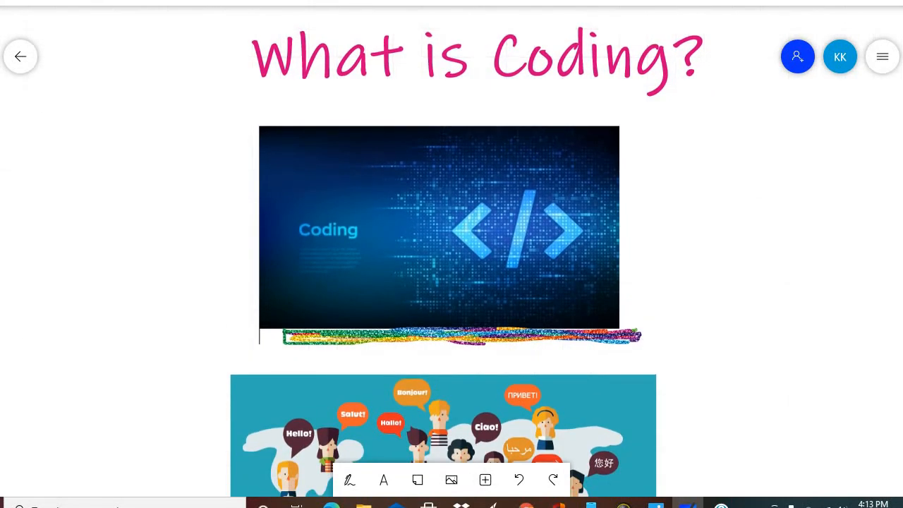
scroll("down", 3)
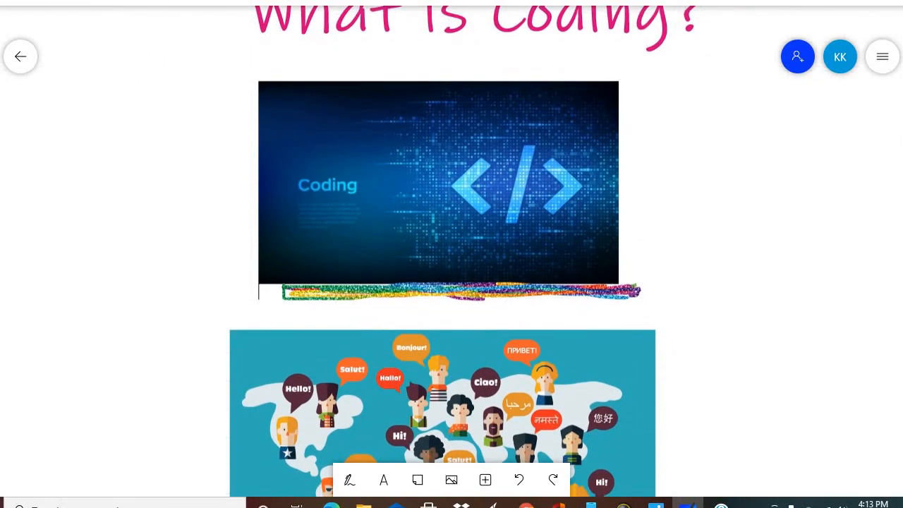
scroll("down", 3)
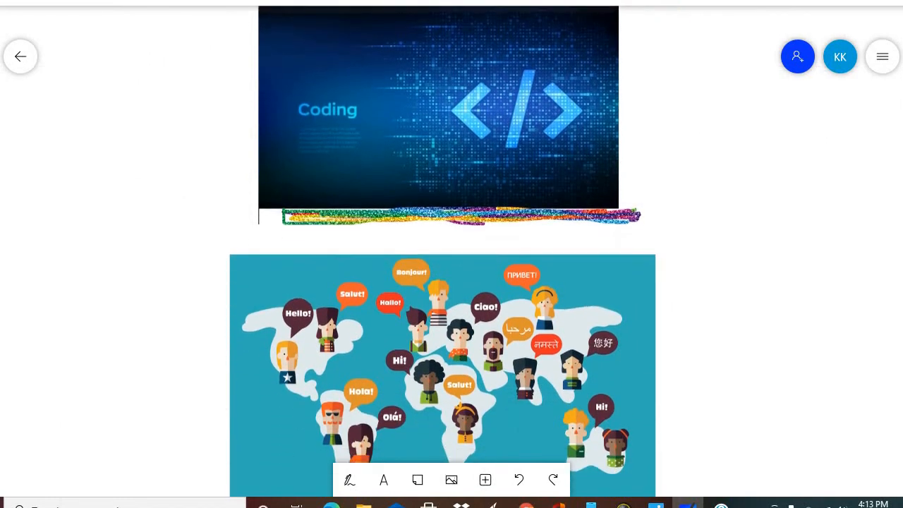
scroll("down", 3)
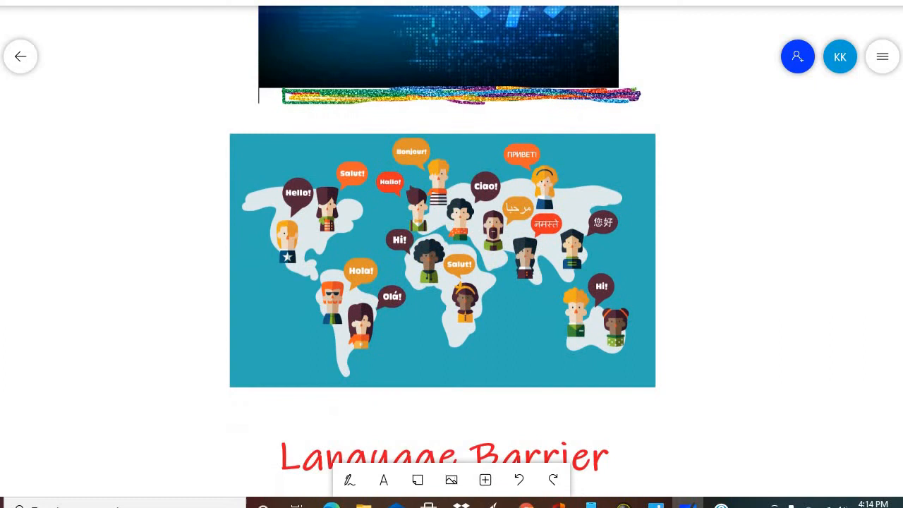
scroll("down", 3)
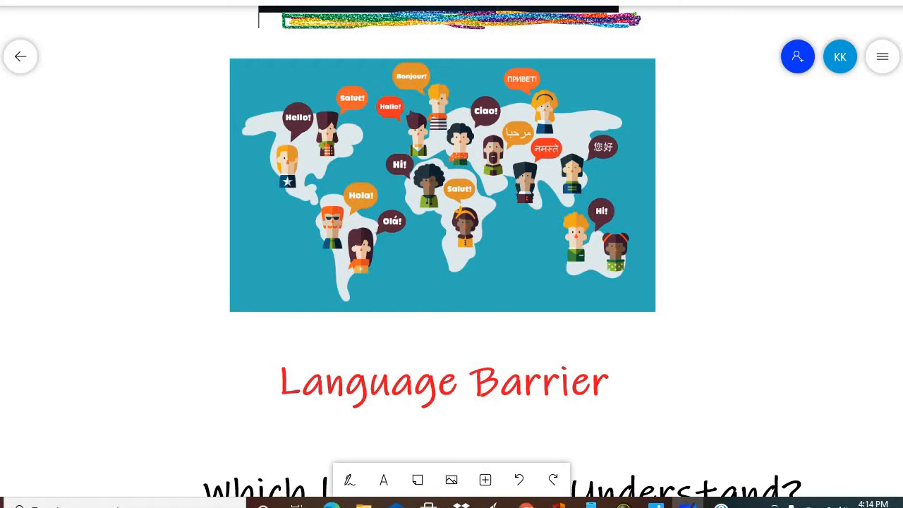
scroll("down", 3)
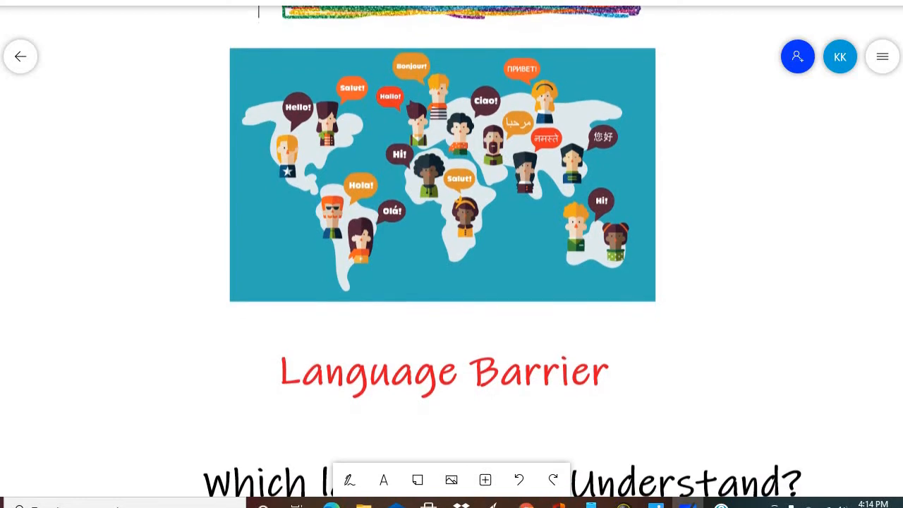
scroll("down", 3)
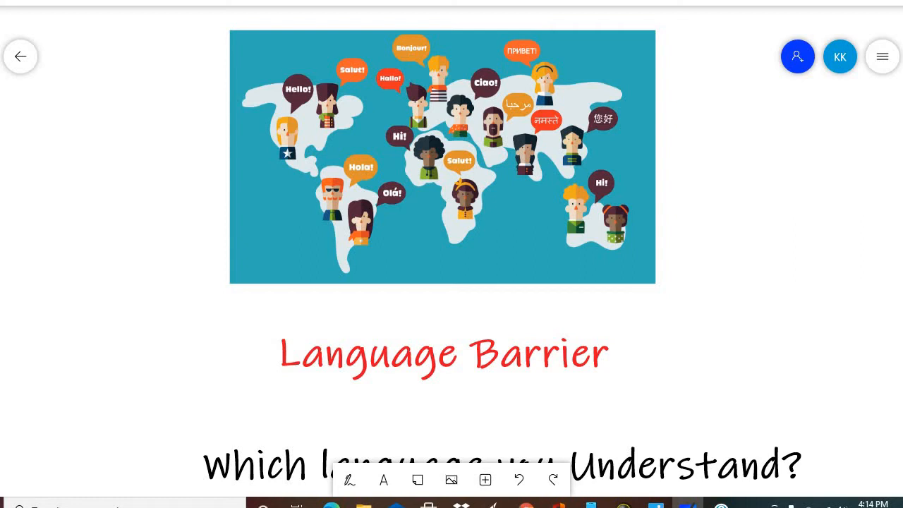
scroll("up", 3)
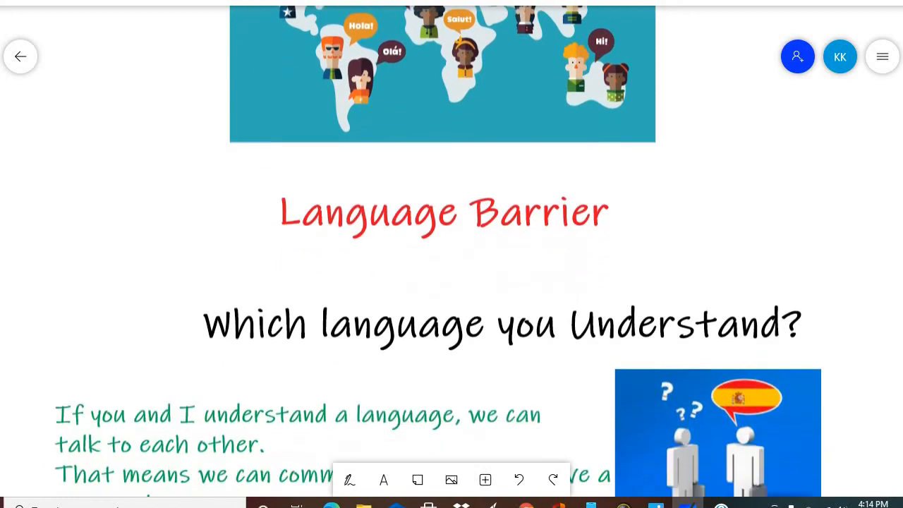
scroll("down", 3)
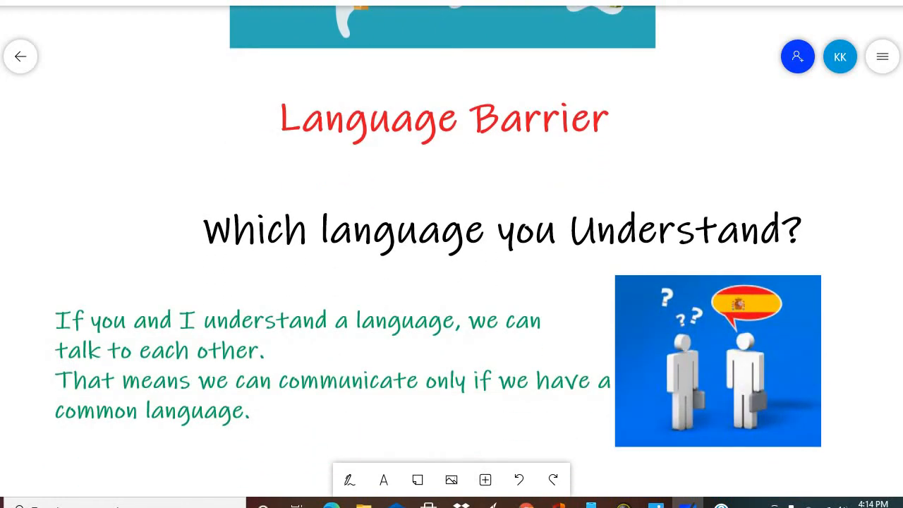
scroll("down", 3)
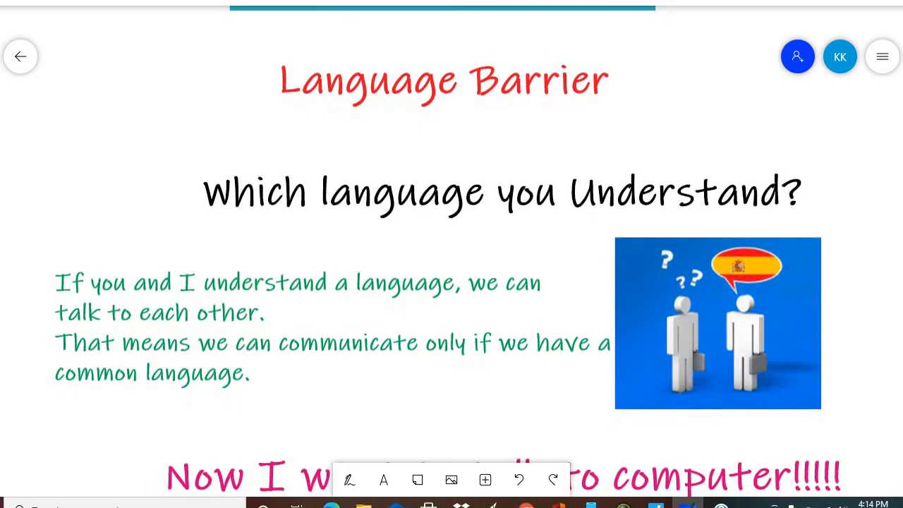
scroll("down", 3)
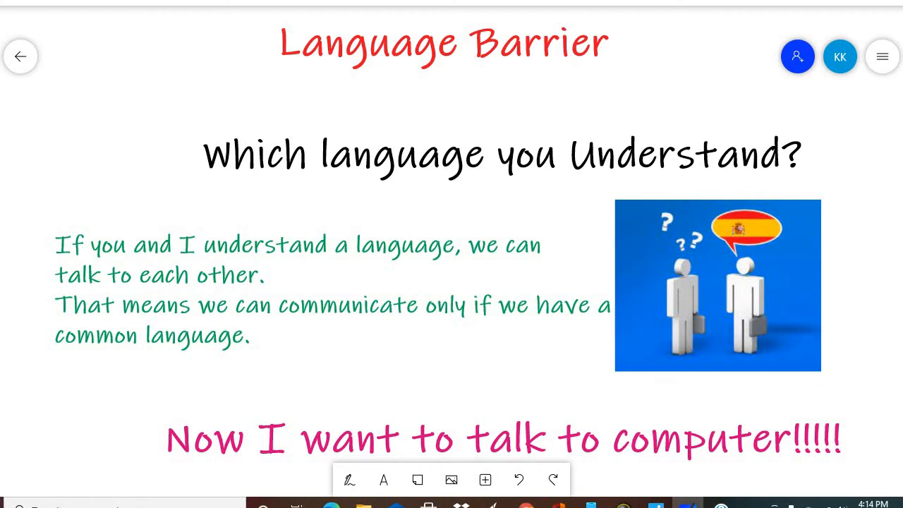
scroll("down", 3)
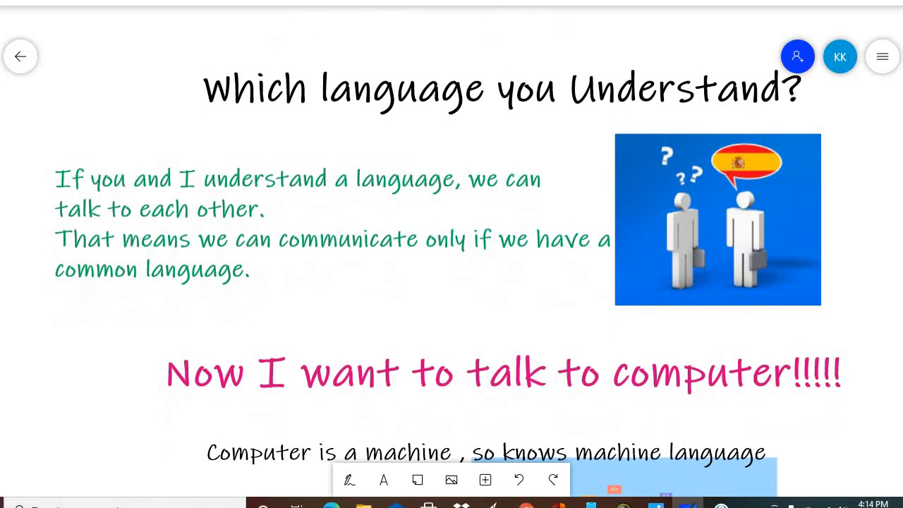
scroll("down", 3)
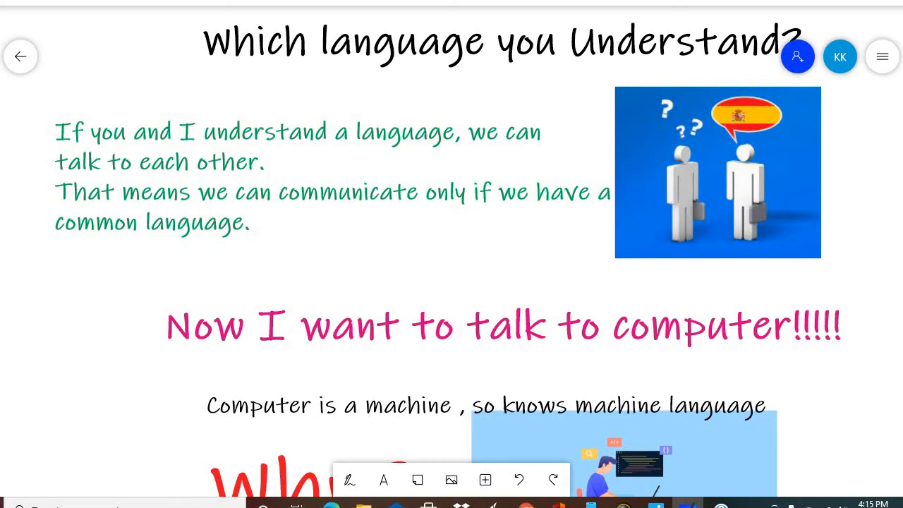
scroll("down", 3)
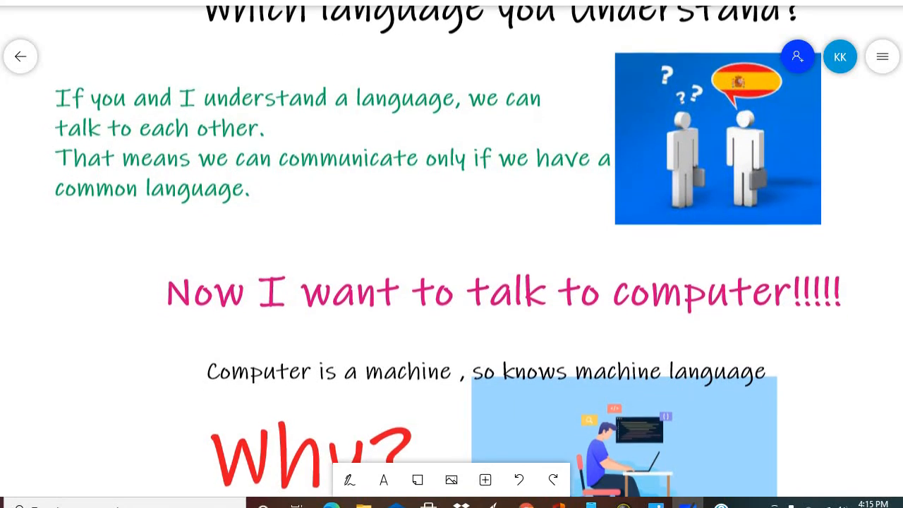
scroll("down", 3)
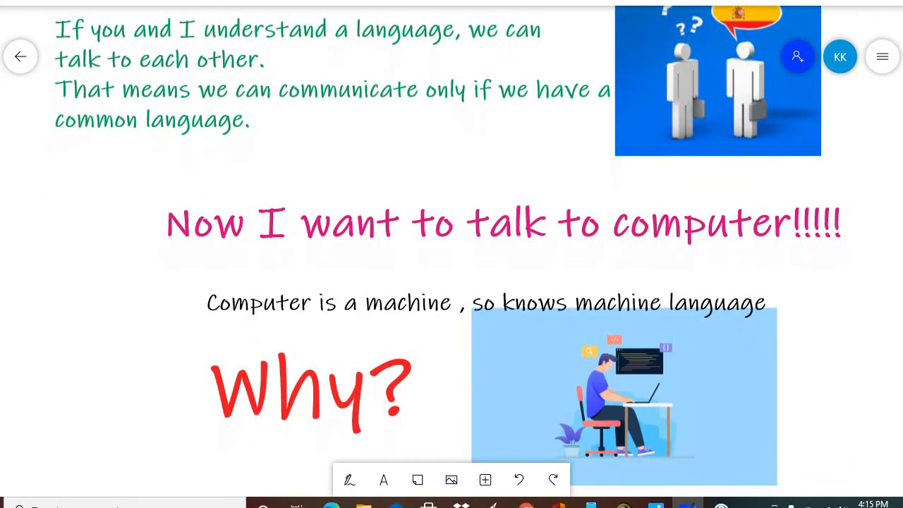
scroll("down", 3)
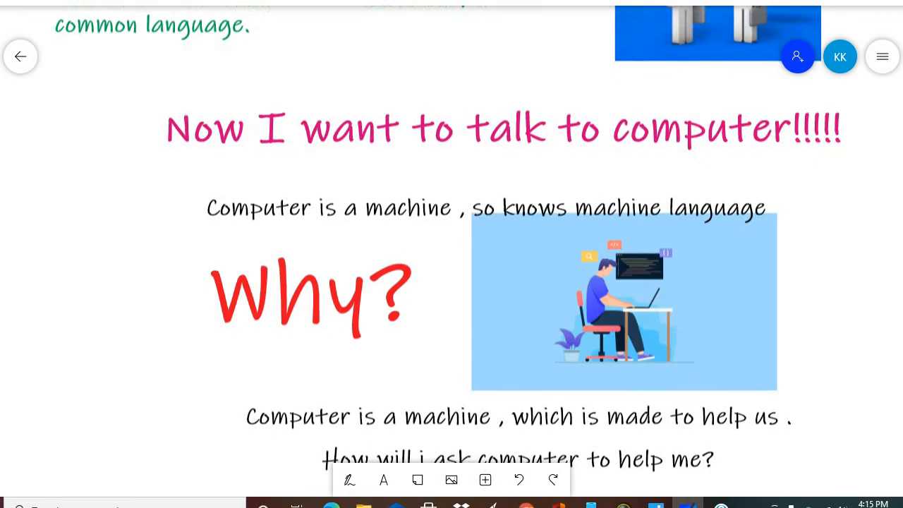
scroll("down", 3)
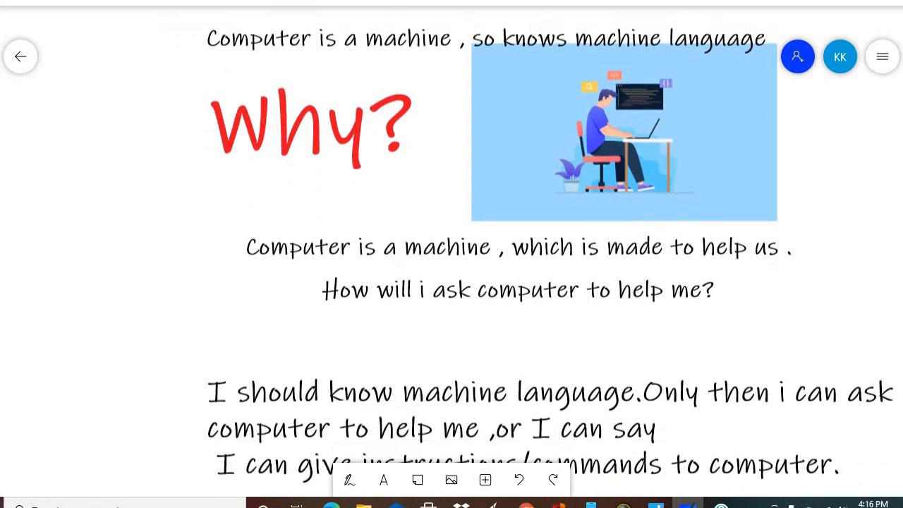
scroll("down", 3)
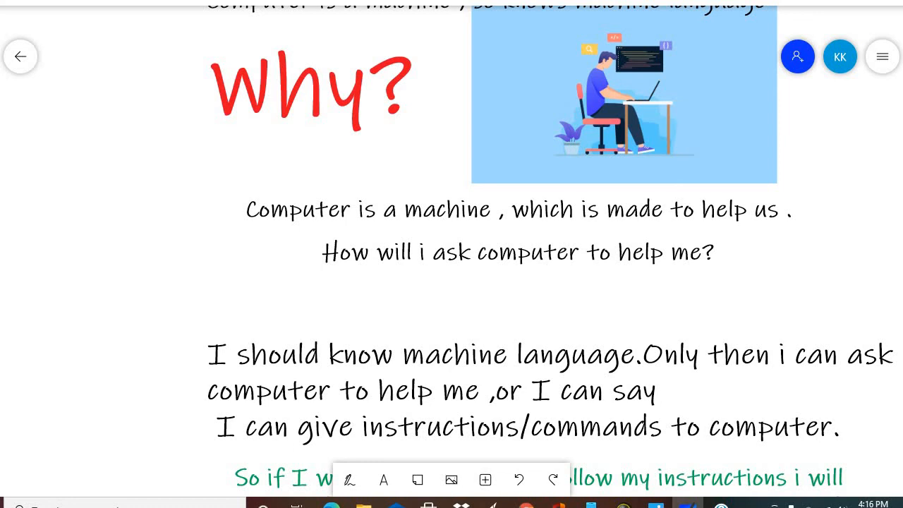
scroll("down", 3)
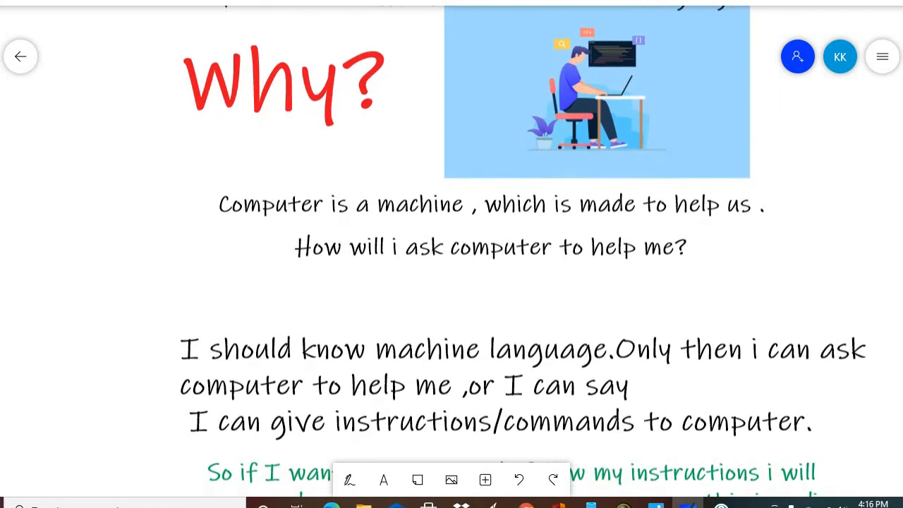
scroll("down", 3)
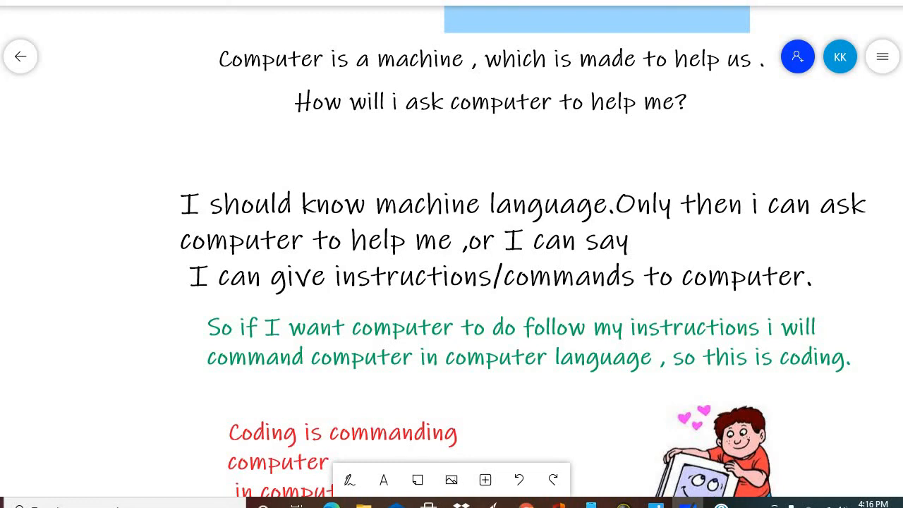
scroll("down", 3)
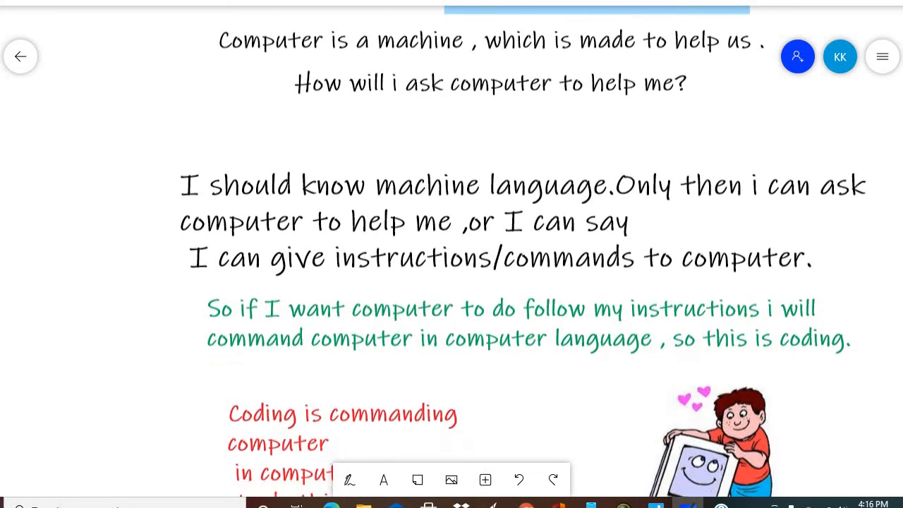
scroll("down", 3)
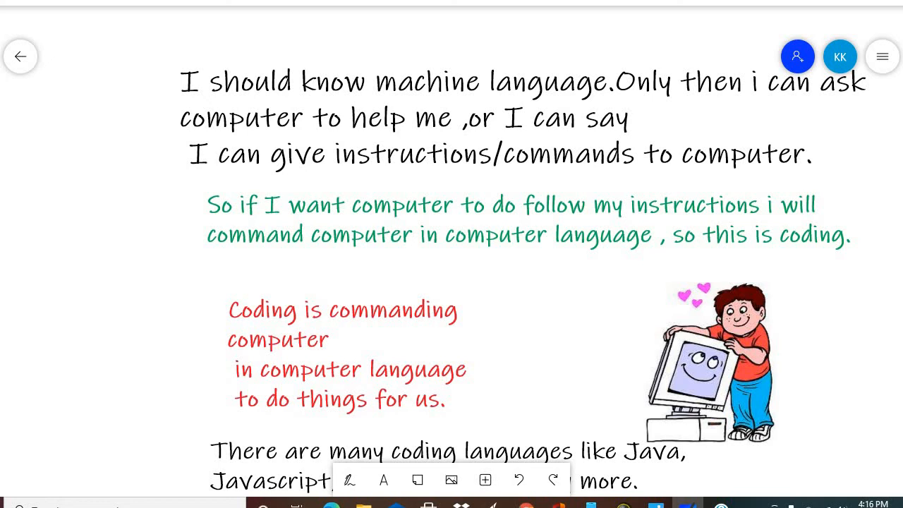
scroll("down", 3)
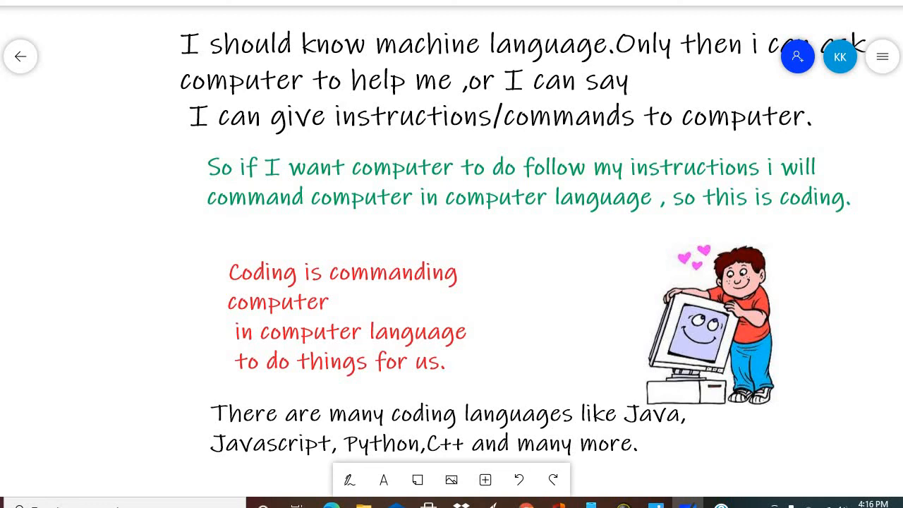
scroll("down", 3)
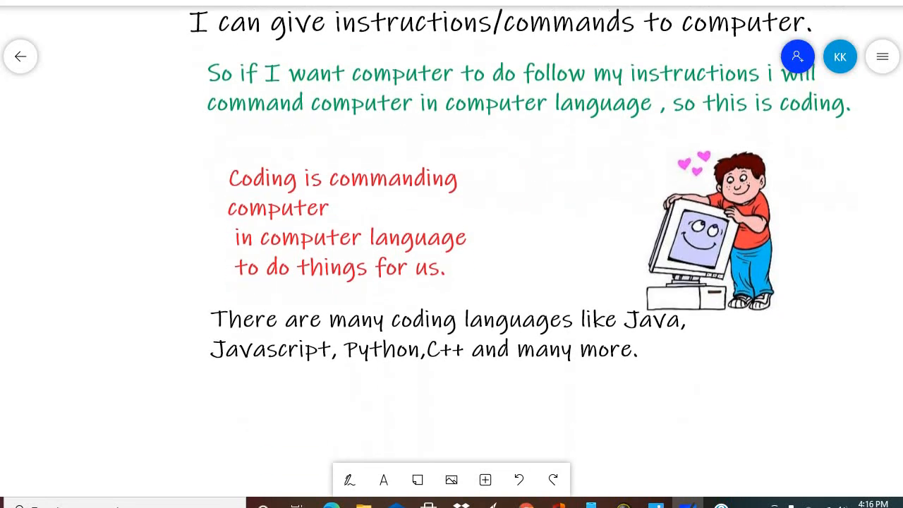